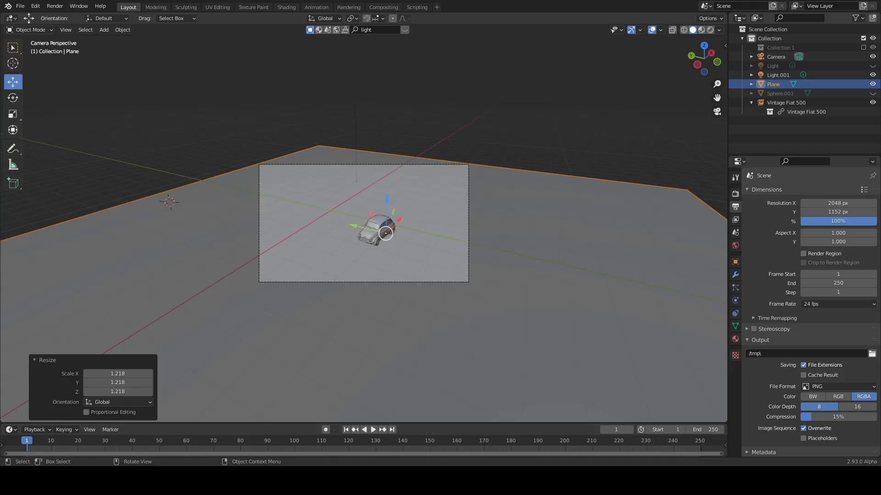
mouse_move(729, 195)
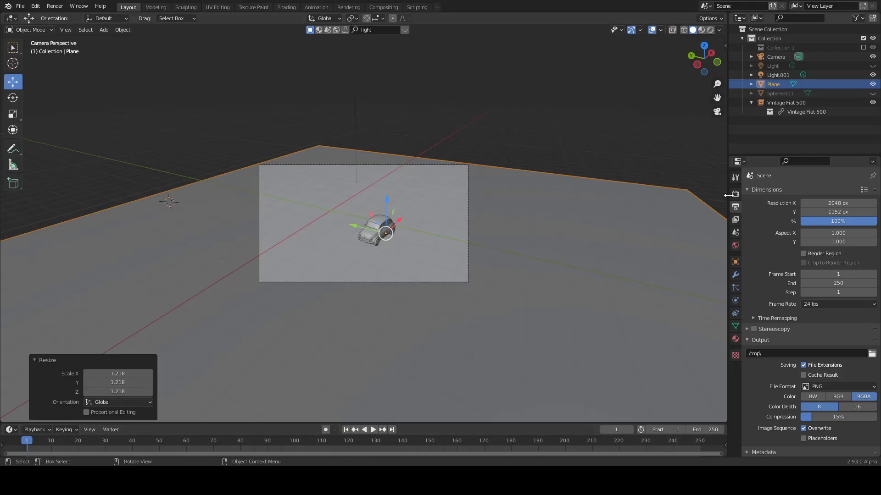
Show the Eevee render settings in the Render Properties tab
click(735, 194)
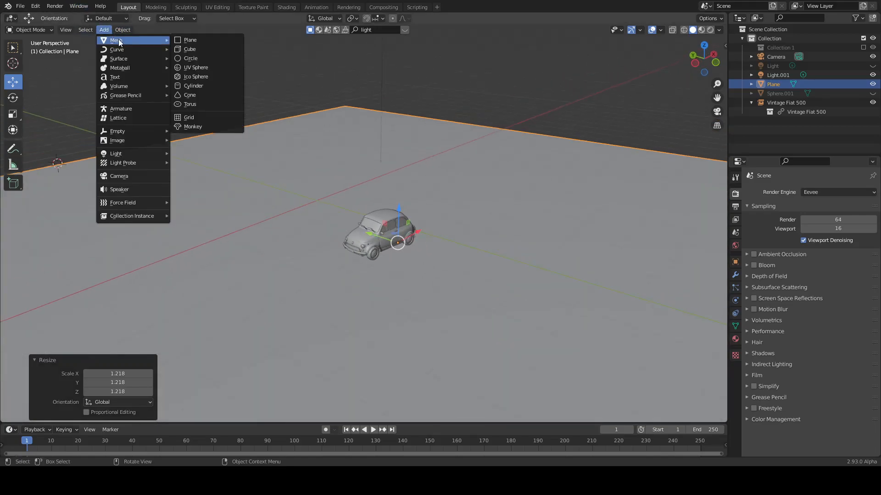
Add a cube, flatten it along X, raise it on Z, and widen it along Y
click(190, 49)
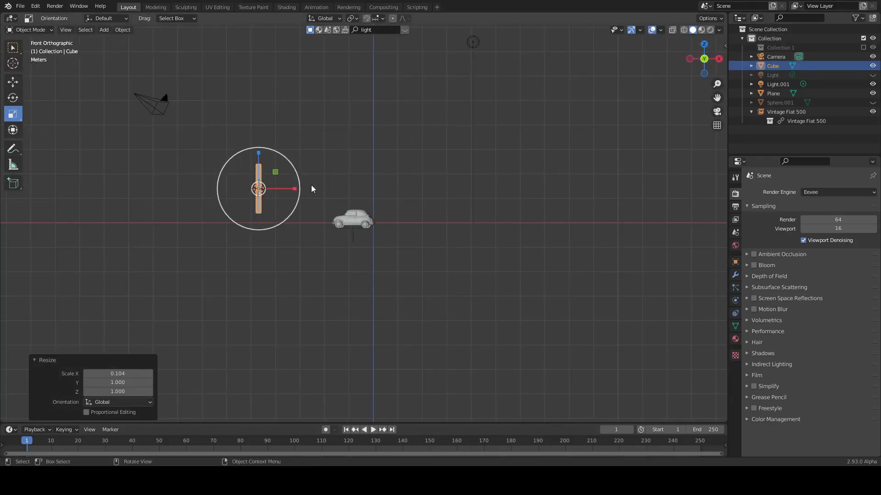
click(12, 81)
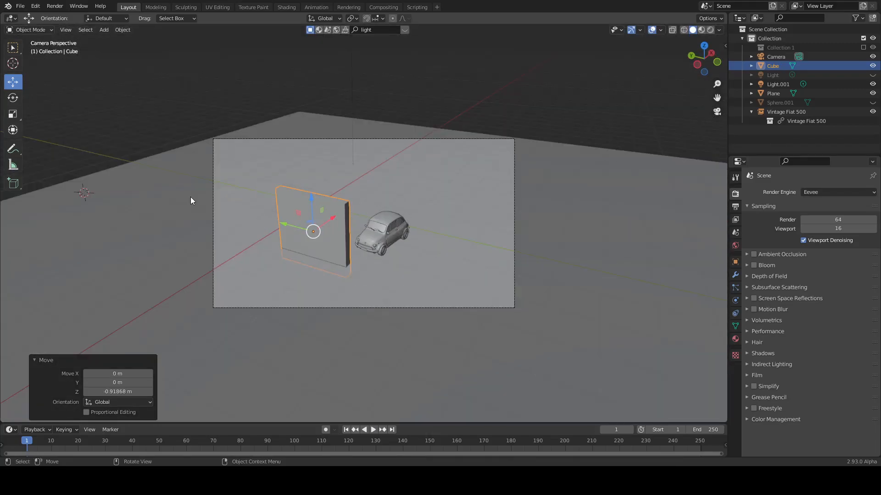
click(12, 114)
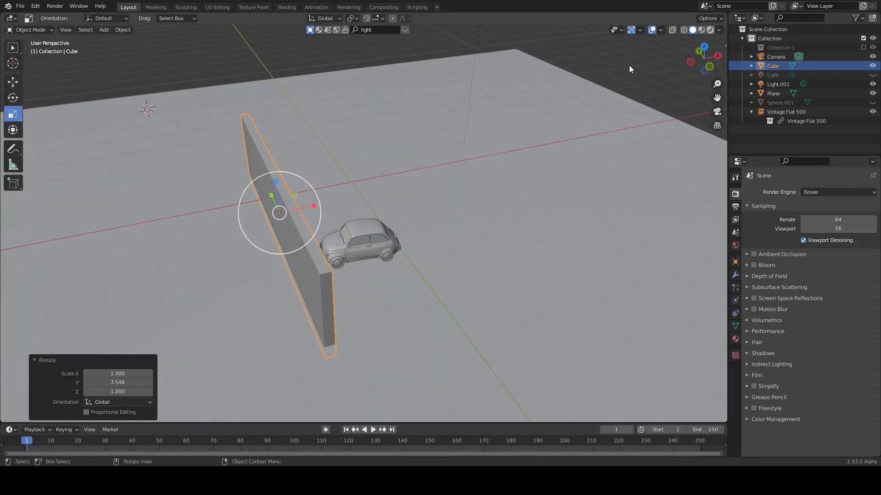
drag(629, 70, 547, 186)
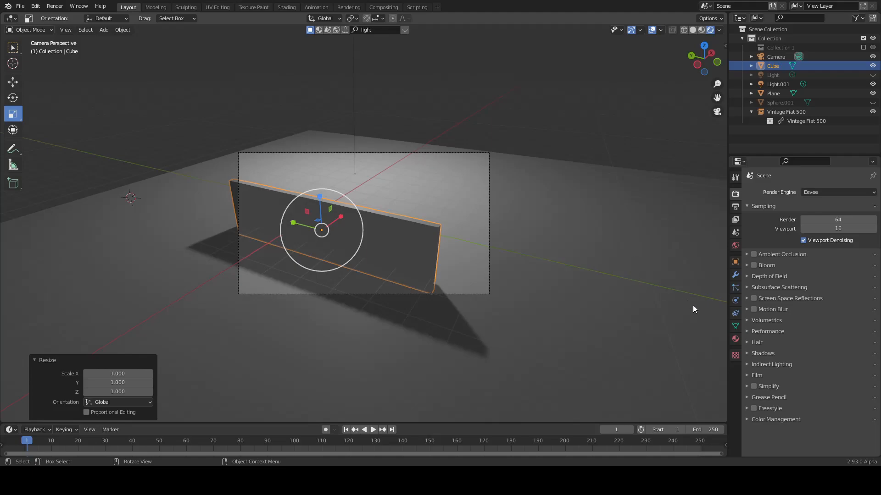
Rename the pane's material to 'galss' and set its Transmission to 1
click(735, 338)
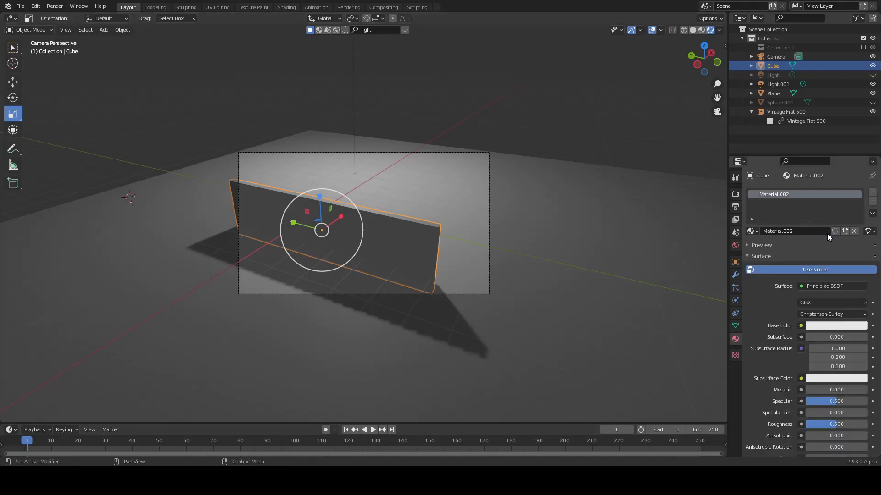
double_click(778, 231)
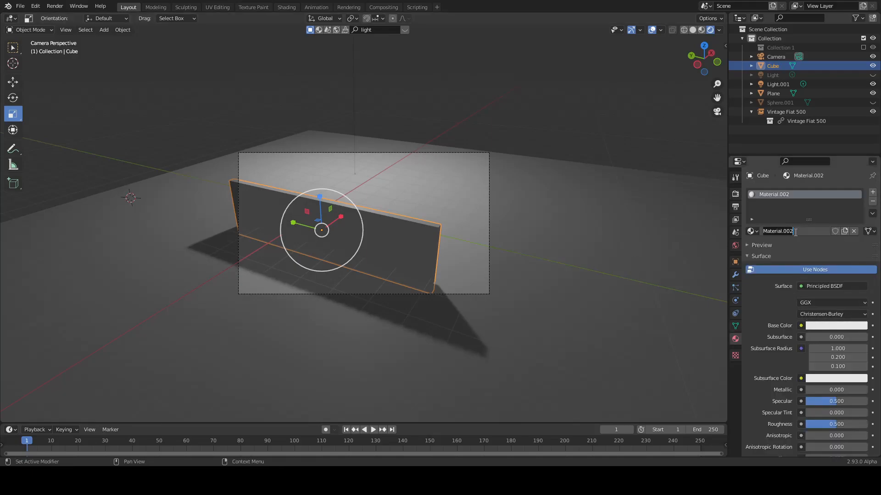
text(galss)
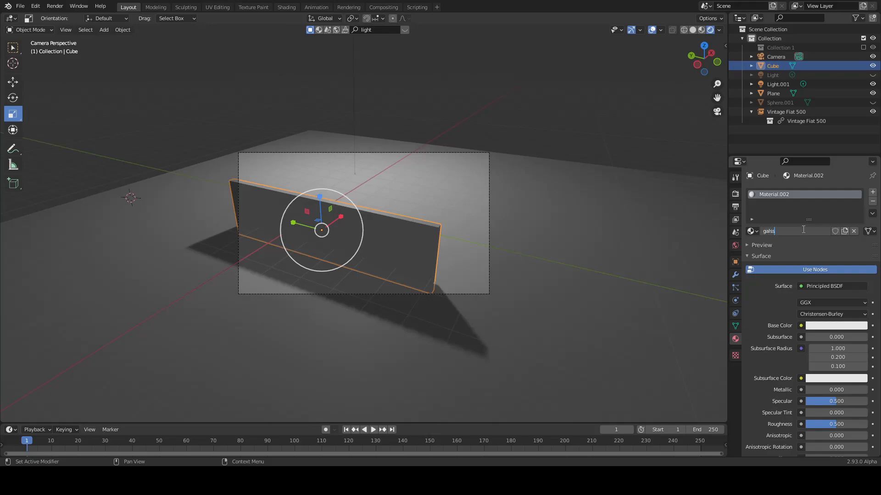
key(Return)
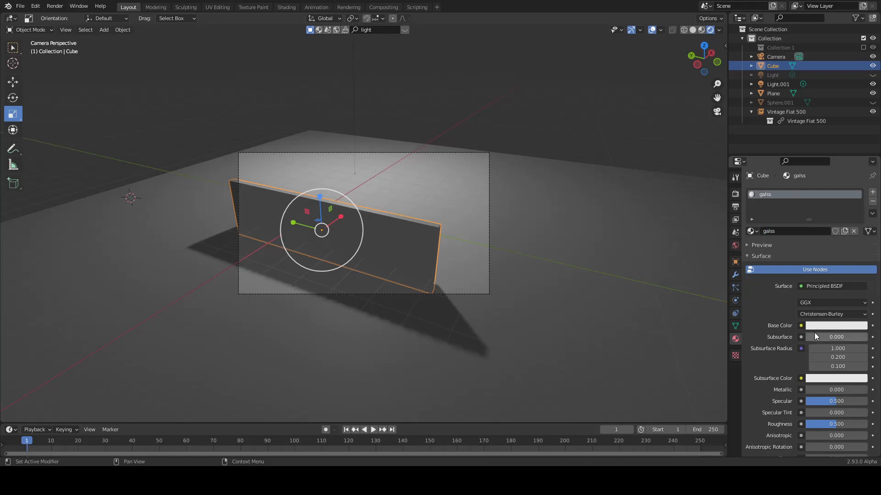
scroll(down, 3)
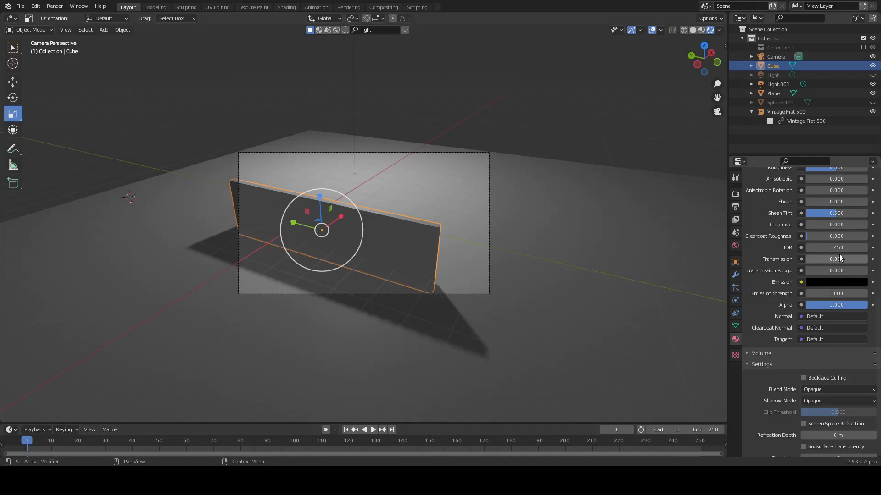
click(836, 259)
text(1.000)
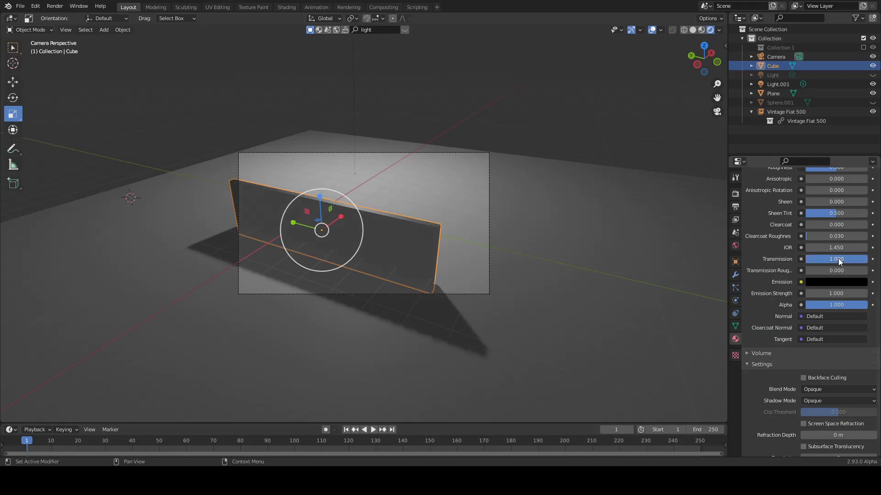
mouse_move(735, 195)
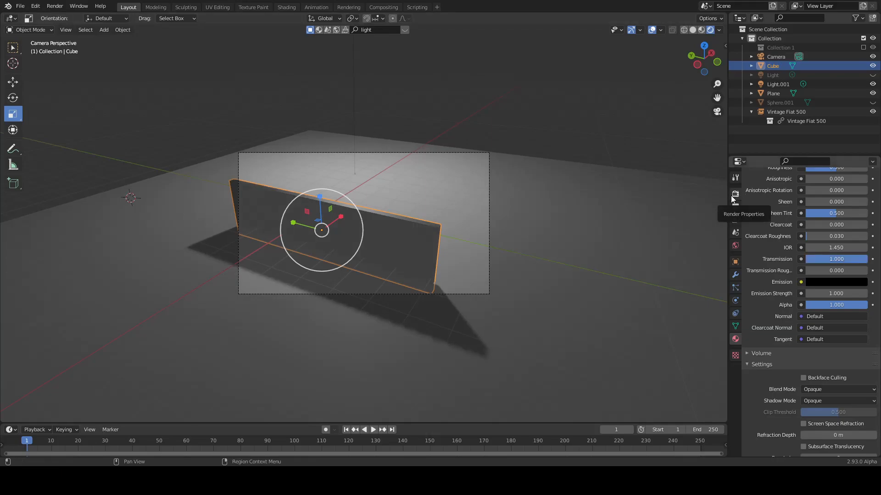
Enable Screen Space Reflections with Refraction ticked in the Eevee render settings
click(735, 193)
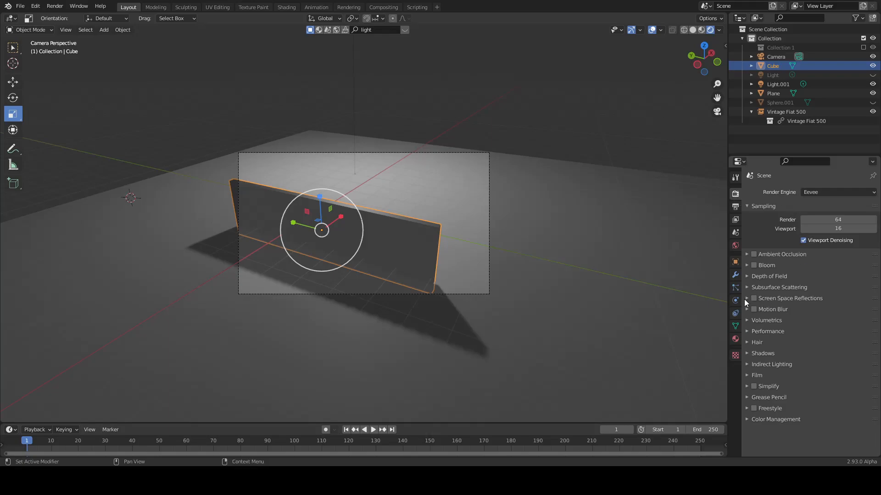
click(748, 298)
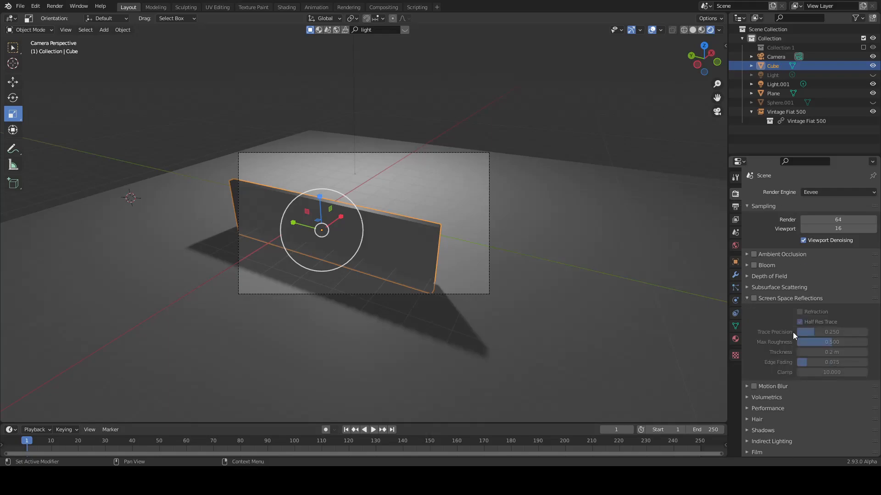
click(800, 312)
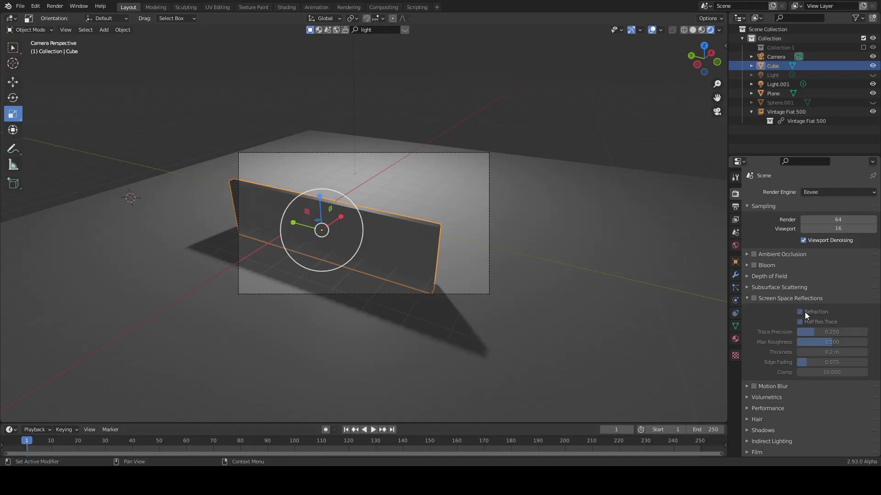
mouse_move(784, 308)
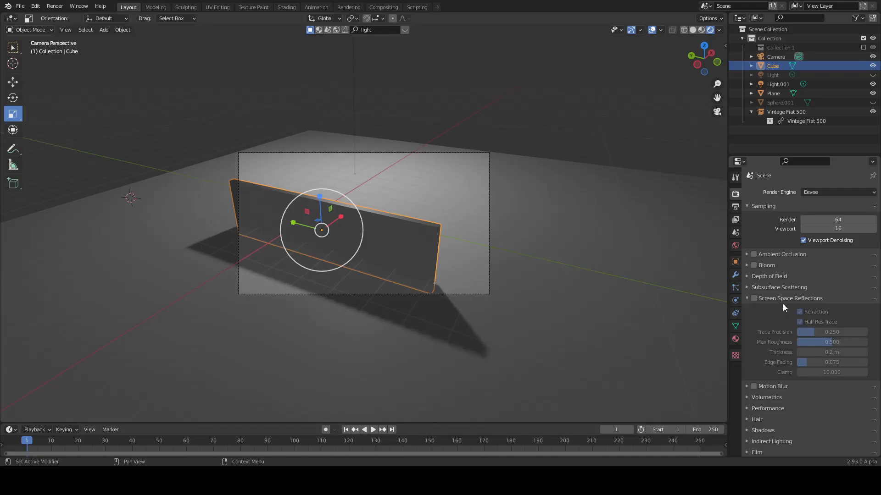
click(754, 298)
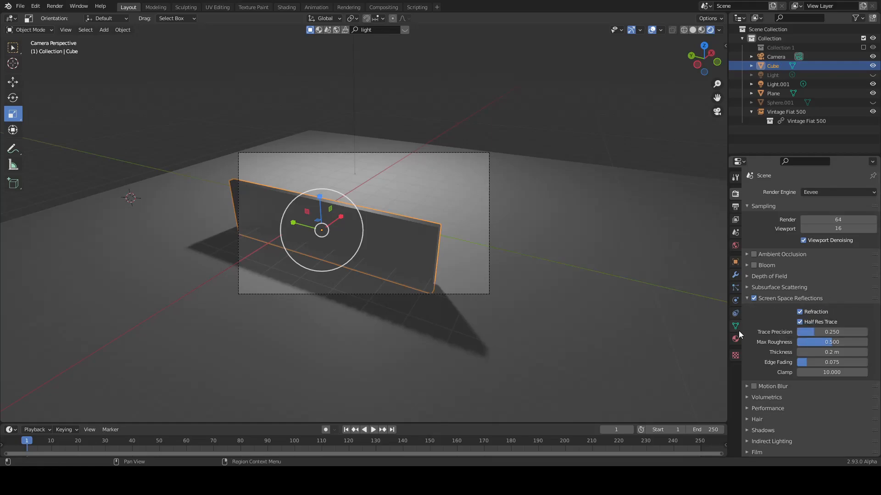
scroll(down, 3)
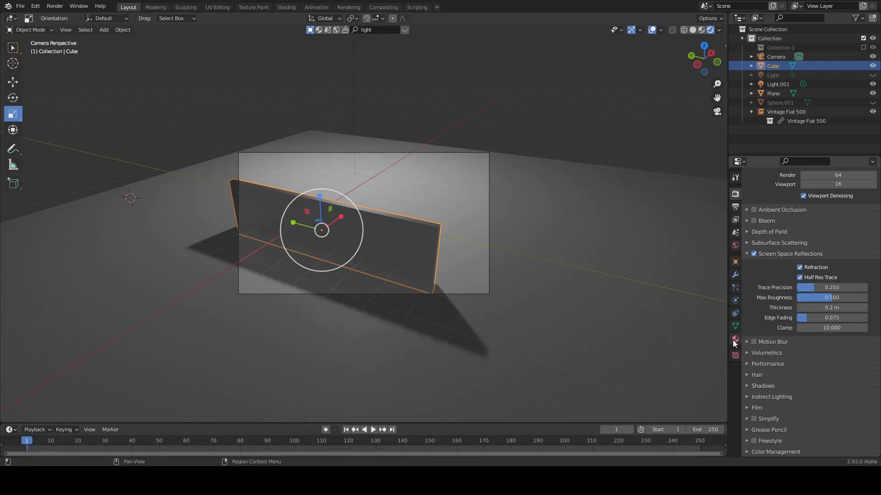
Tick Screen Space Refraction in the galss material's settings
click(735, 338)
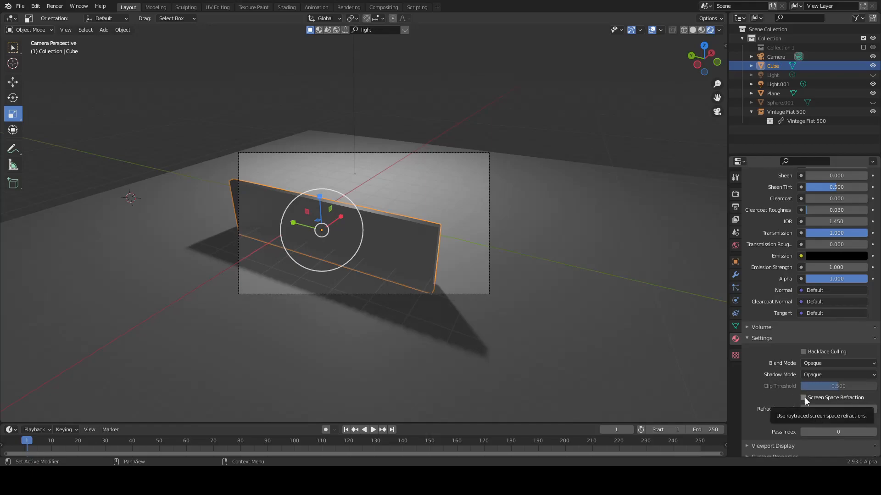
click(803, 397)
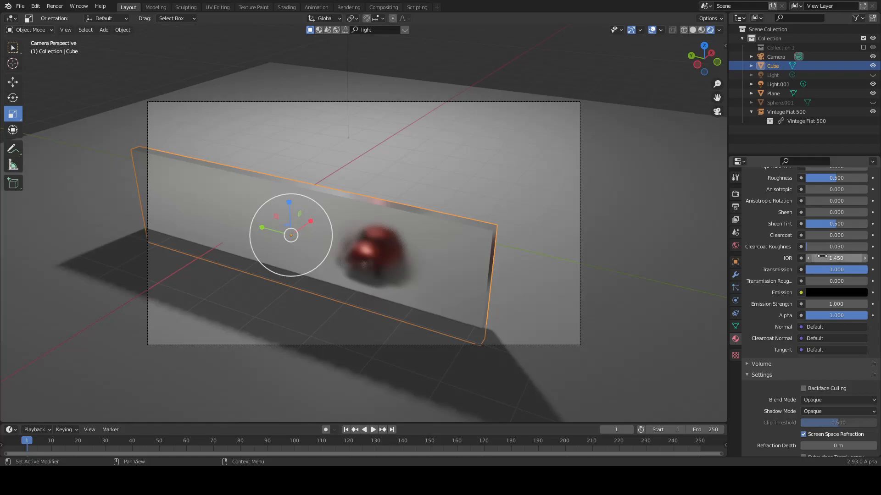
Set the glass IOR to 1.020, check the view, then nudge it to 1.030
drag(836, 258, 820, 257)
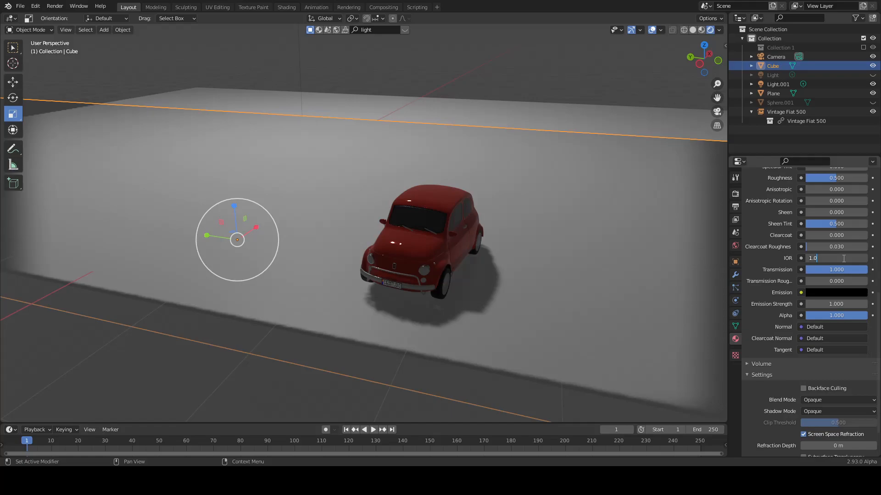
text(1.020)
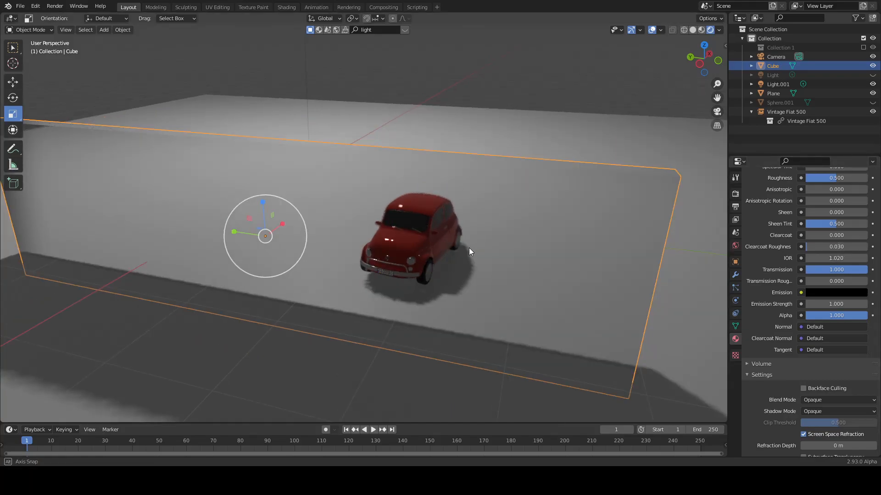
drag(468, 251, 402, 218)
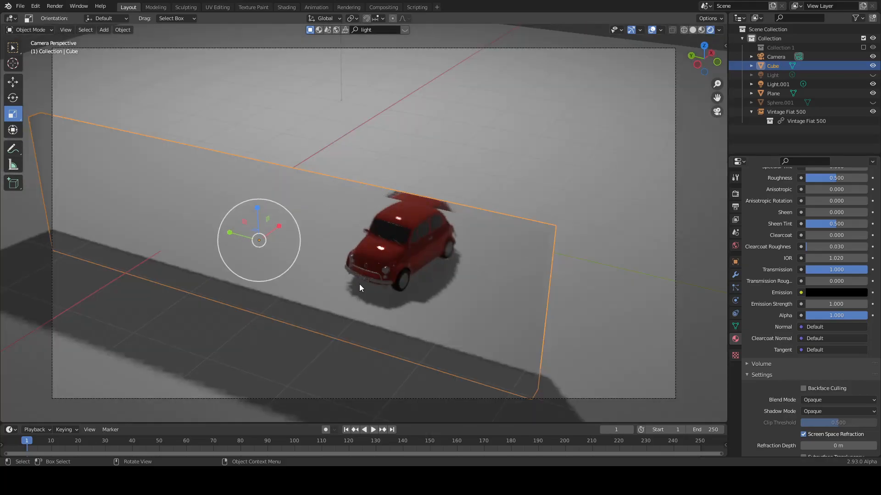
click(836, 258)
text(1.100)
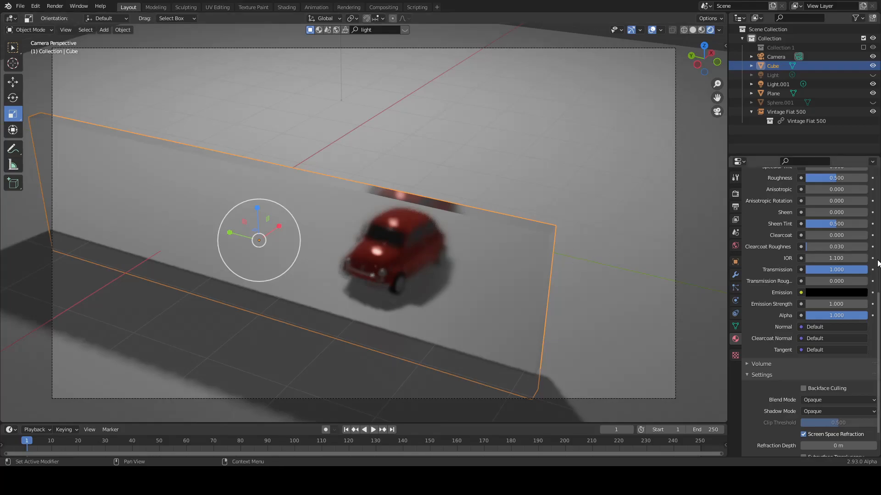
click(835, 257)
text(1.030)
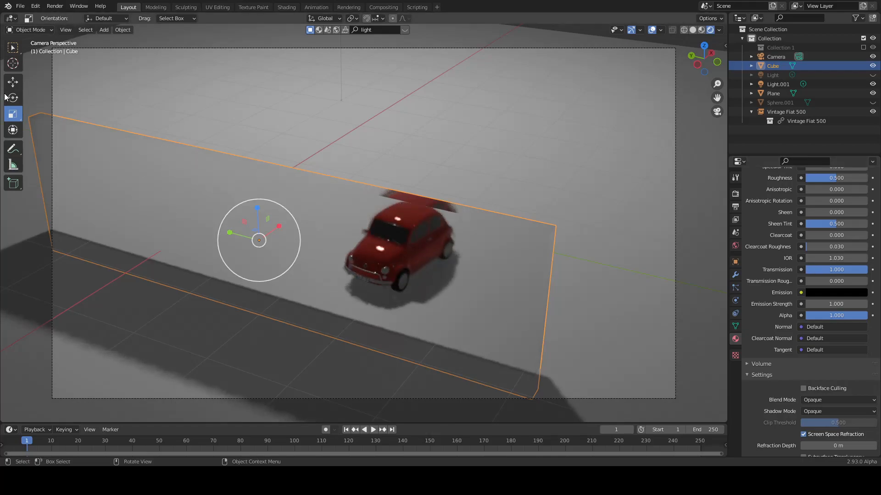
Slide the pane about 1.17 m along Y and scale it to 1.51 along Y
click(13, 82)
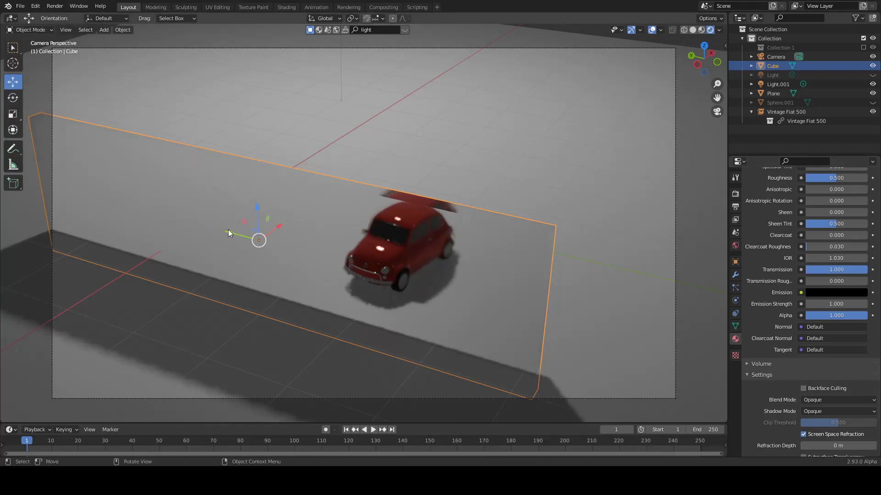
key(g)
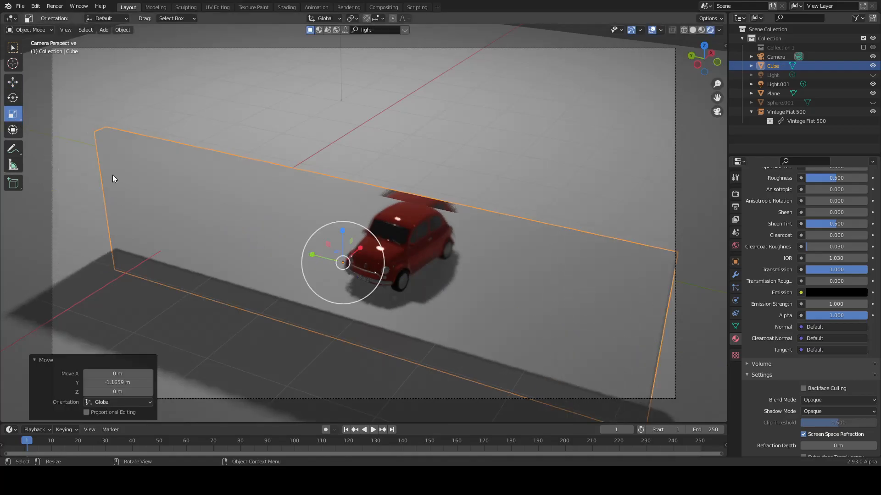
key(s)
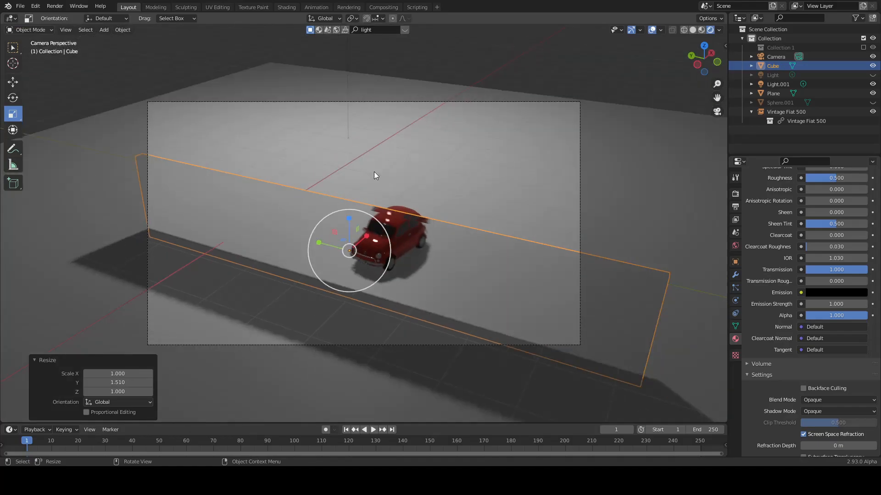
mouse_move(349, 178)
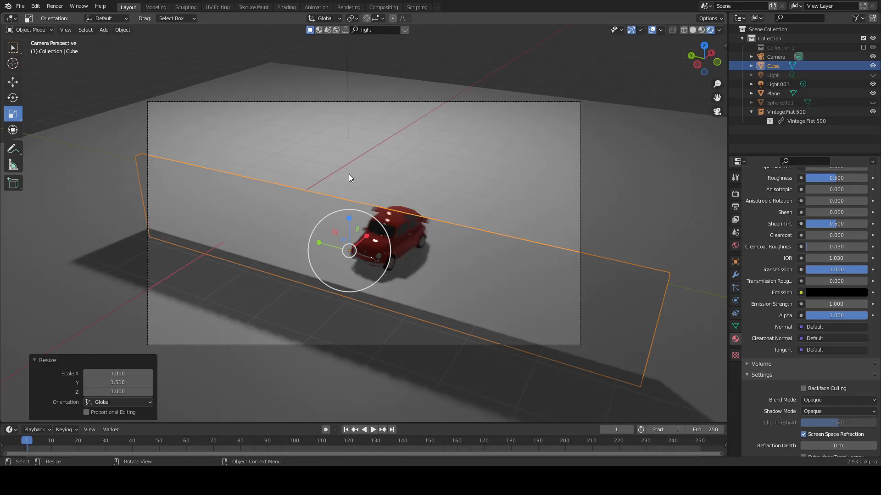